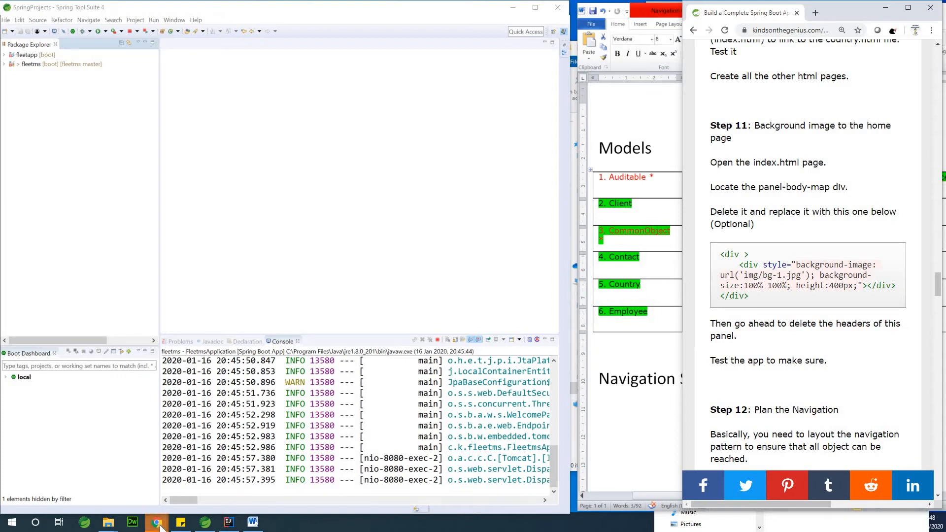
Review the Fleet Management dashboard and Creative template in the browser, then return to the IDE.
click(156, 522)
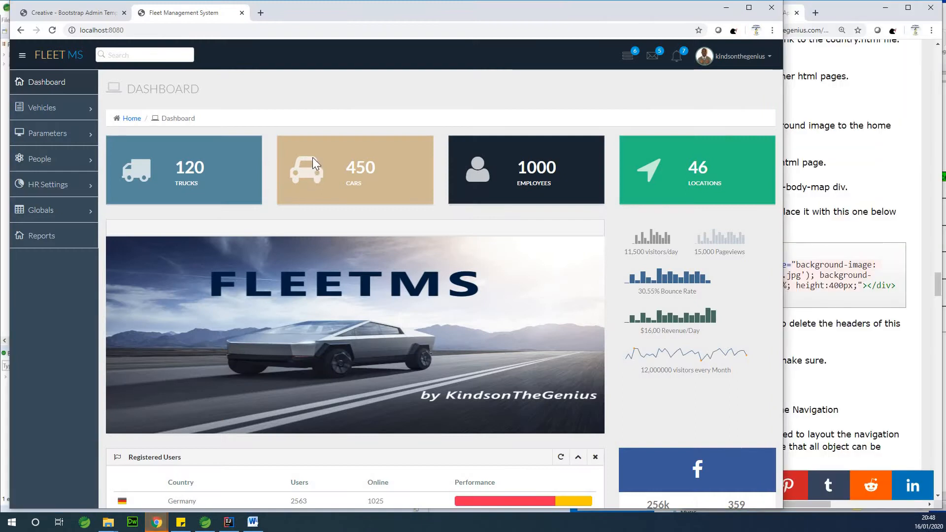
mouse_move(367, 273)
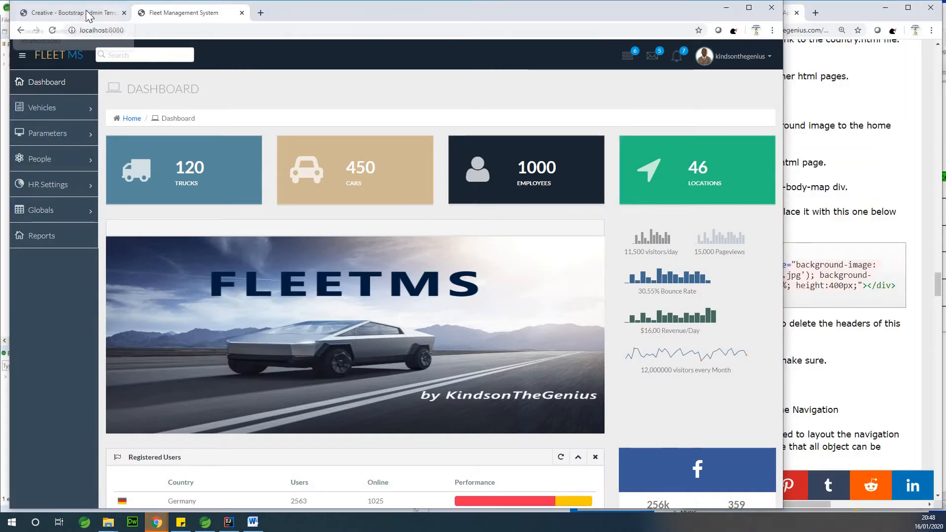
click(69, 13)
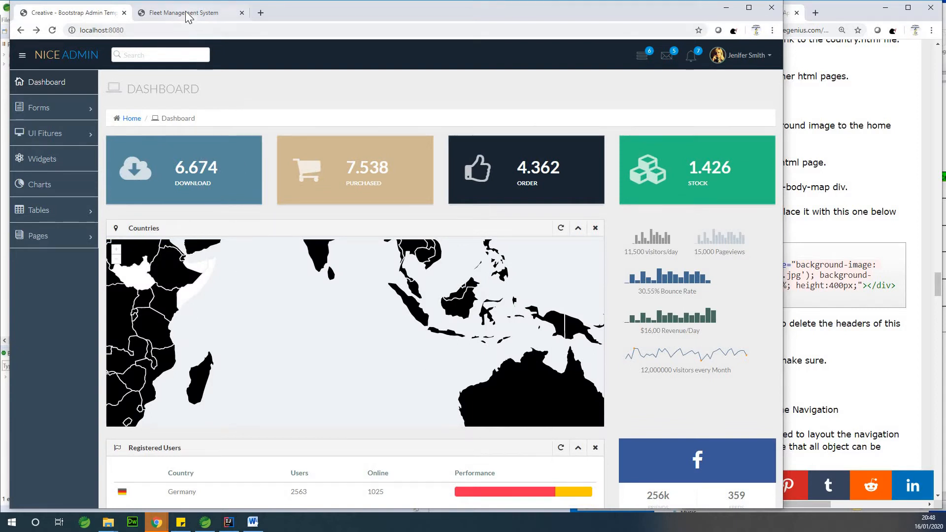
click(191, 12)
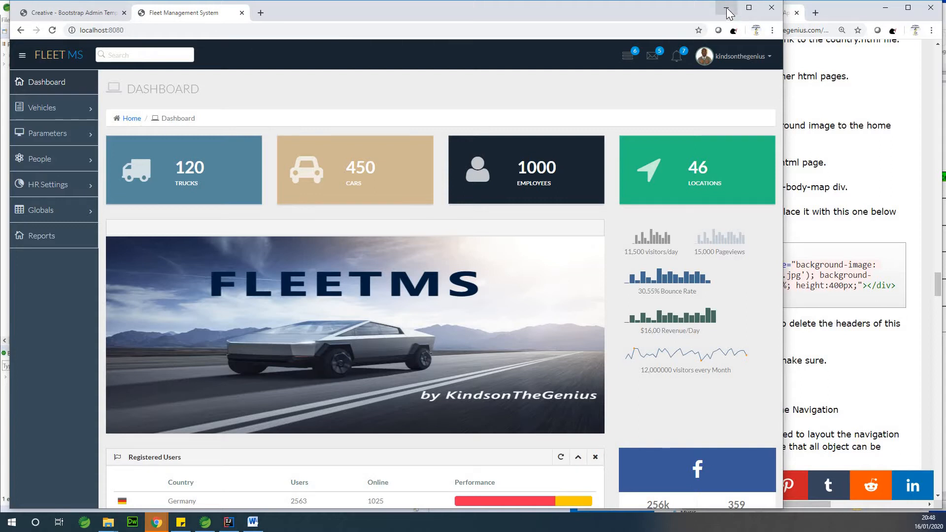
click(726, 7)
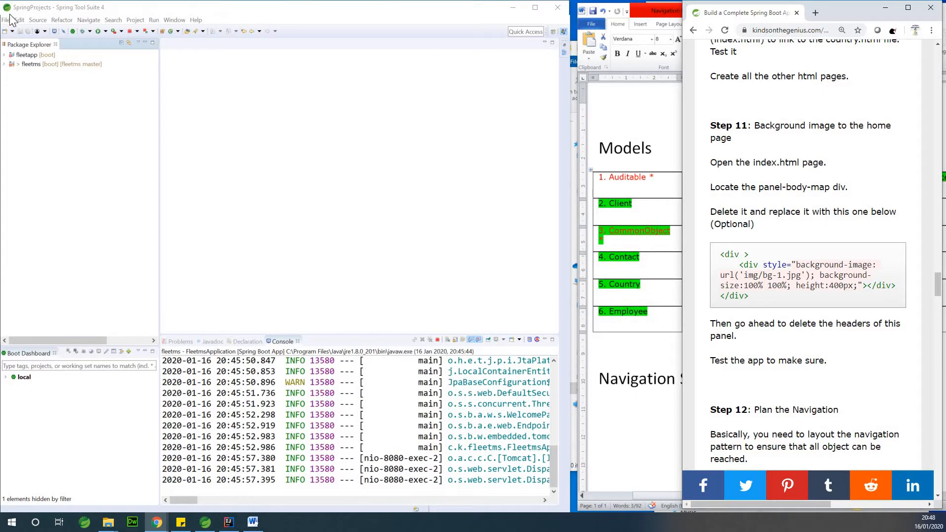
Expand the fleetapp project and bring index.html from templates into the editor.
click(5, 54)
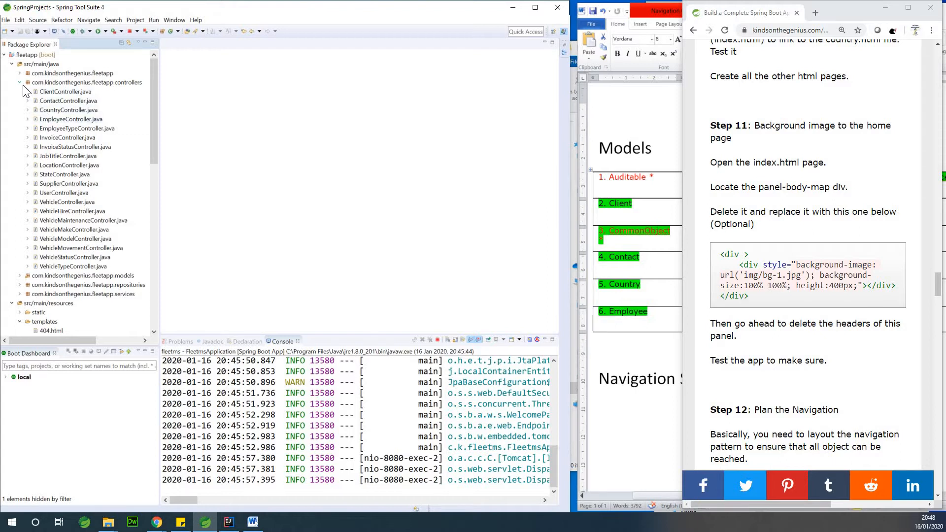
click(20, 82)
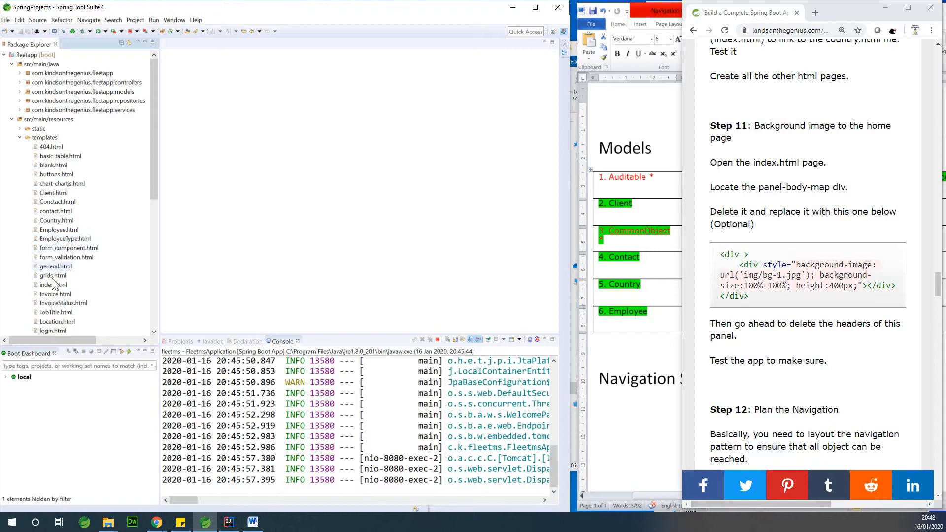
double_click(52, 283)
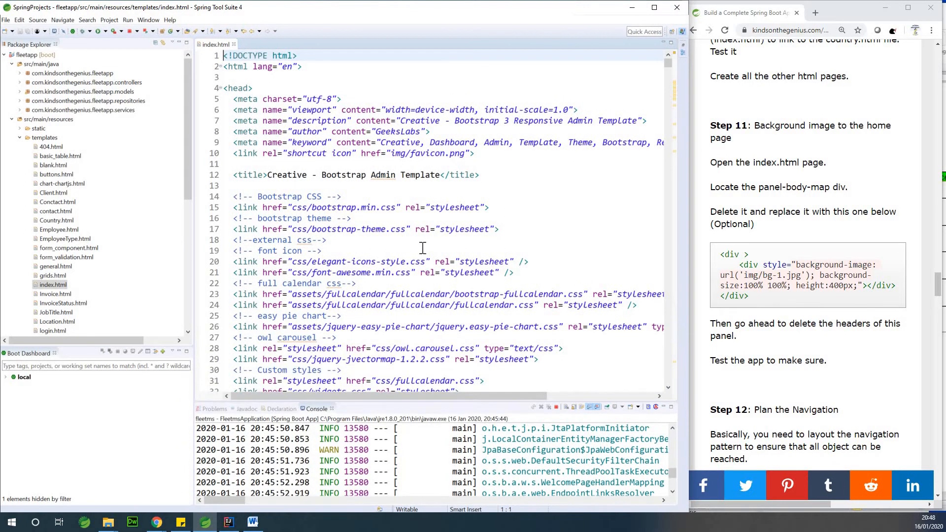
Search index.html for 'panel-map' with Find/Replace to locate the map div.
key(Ctrl+f)
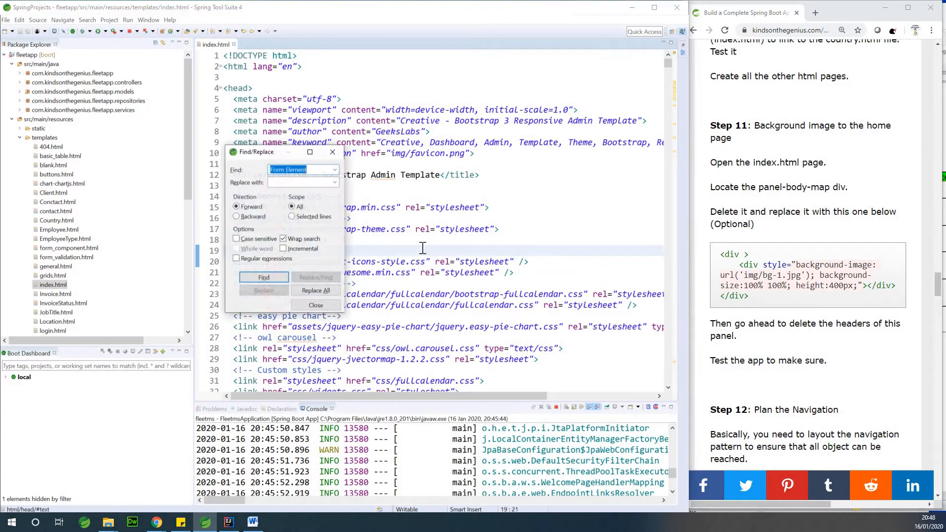
text(p)
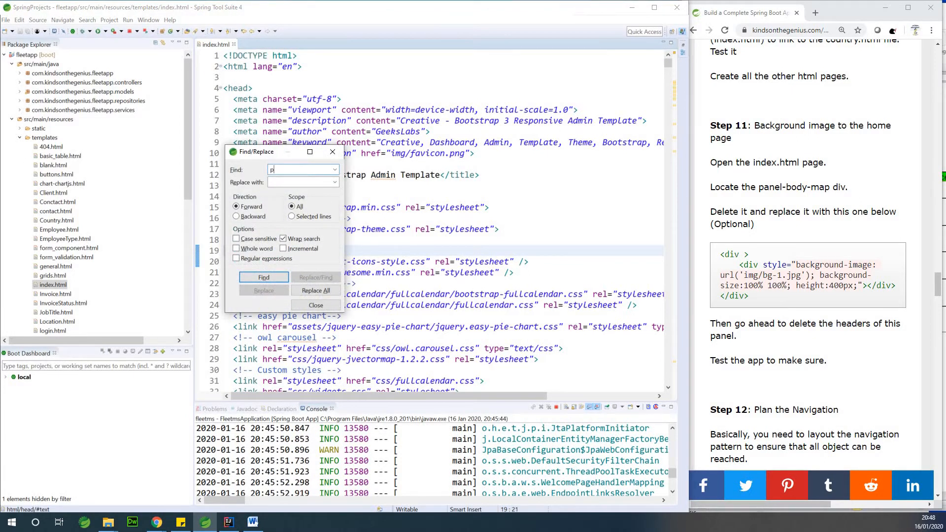
text(anel-body-)
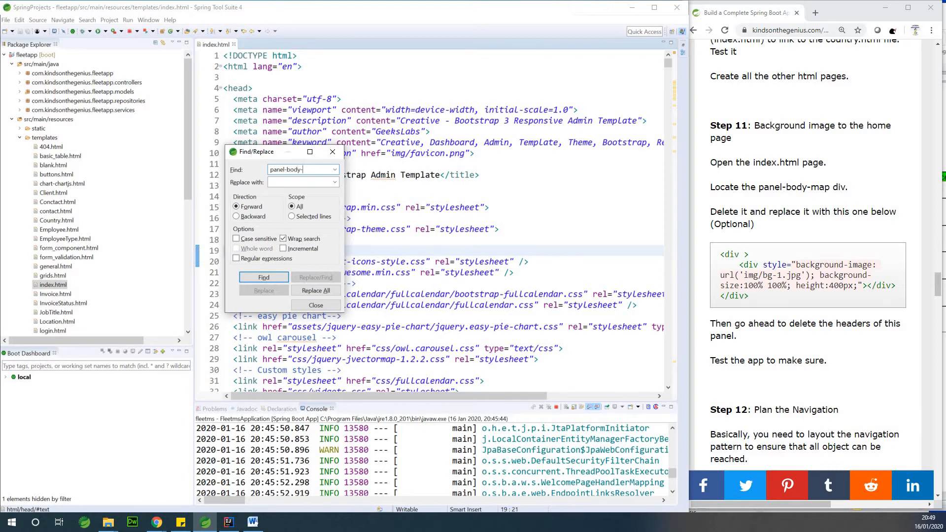
text(map)
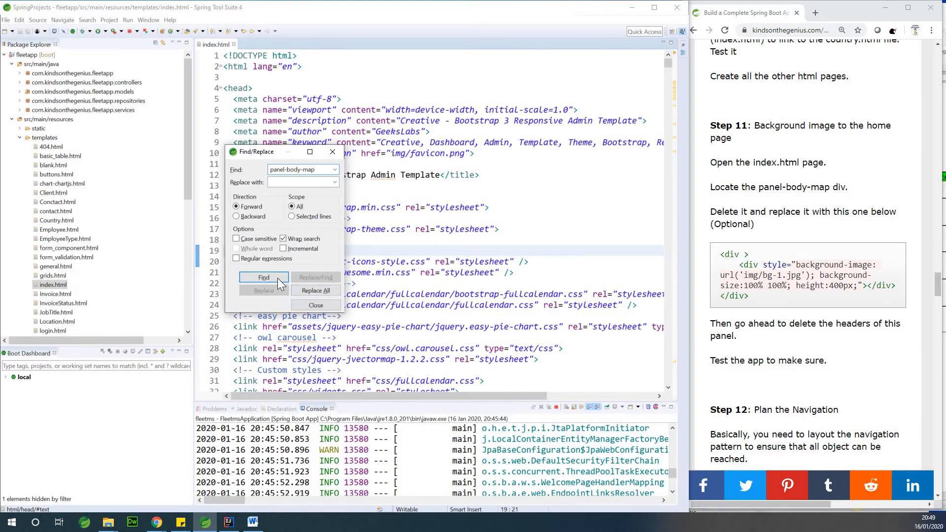
click(263, 278)
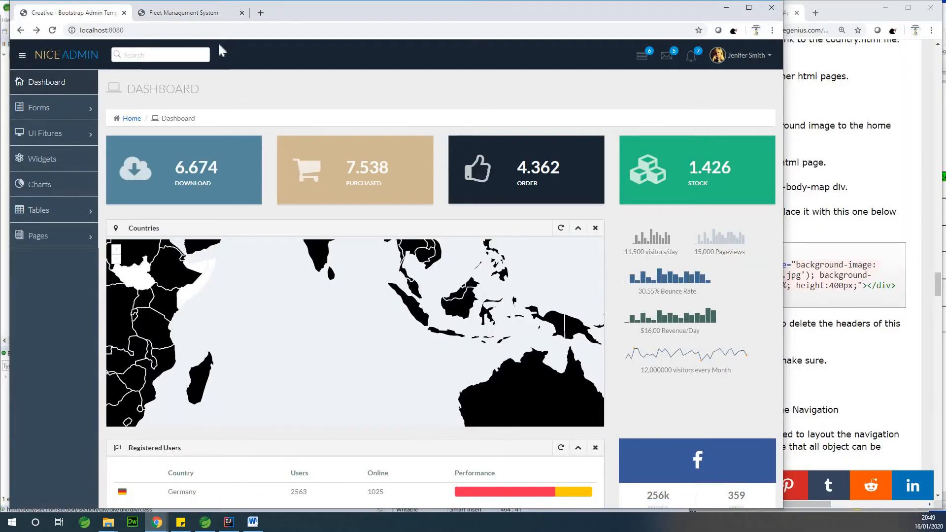
Swap the panel-body-map div for the tutorial div using the bg-1.jpg background image.
click(181, 11)
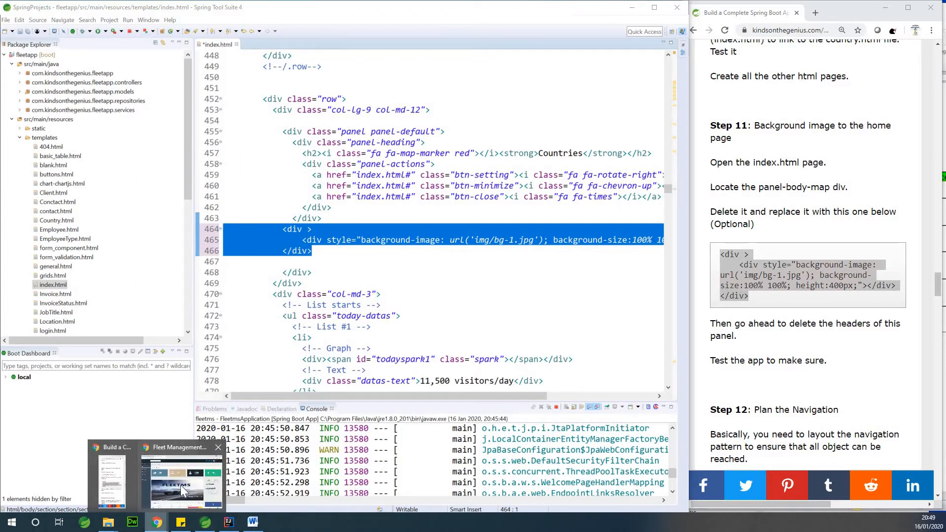
click(182, 483)
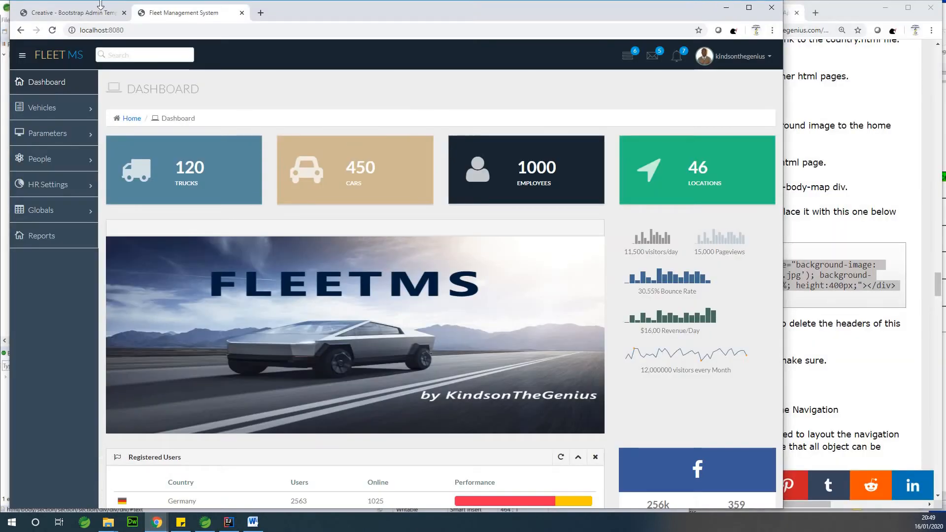
click(69, 12)
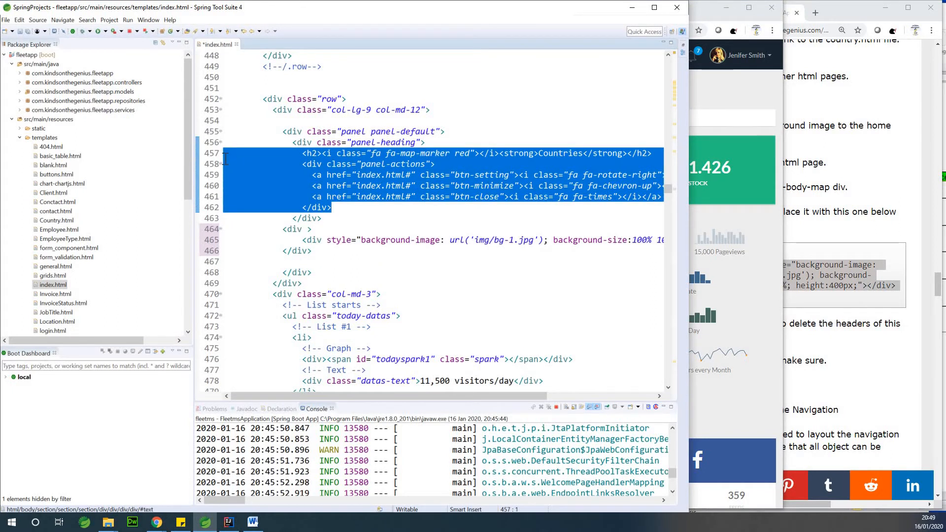
Empty the Countries panel heading and change the background image url to bg-11.jpg.
key(Delete)
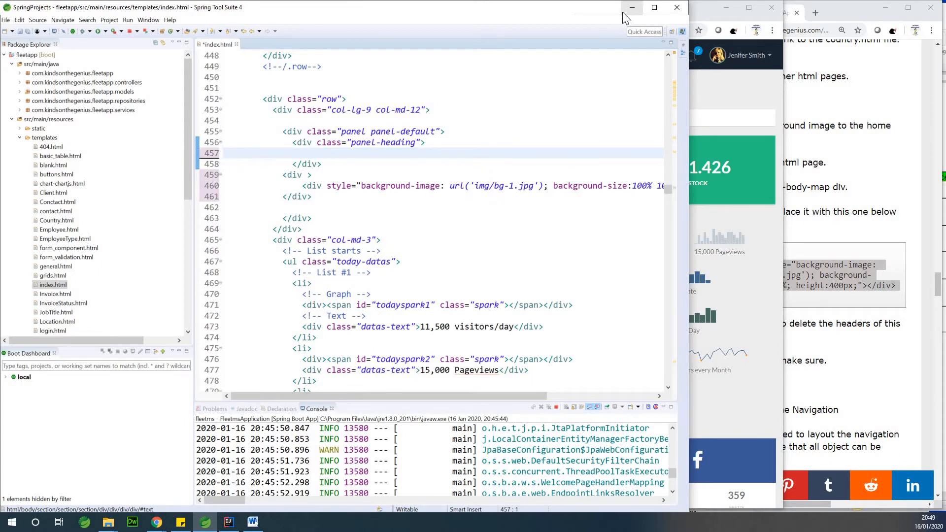
mouse_move(681, 154)
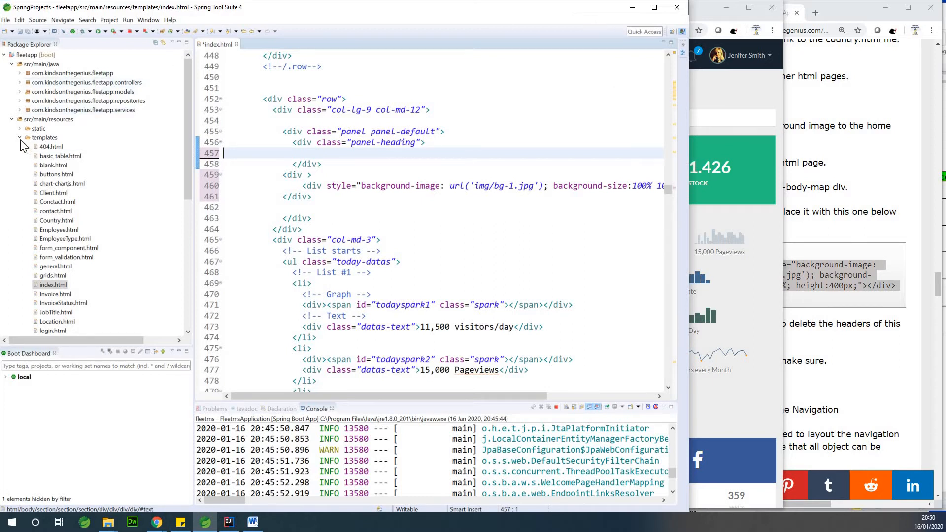
mouse_move(517, 190)
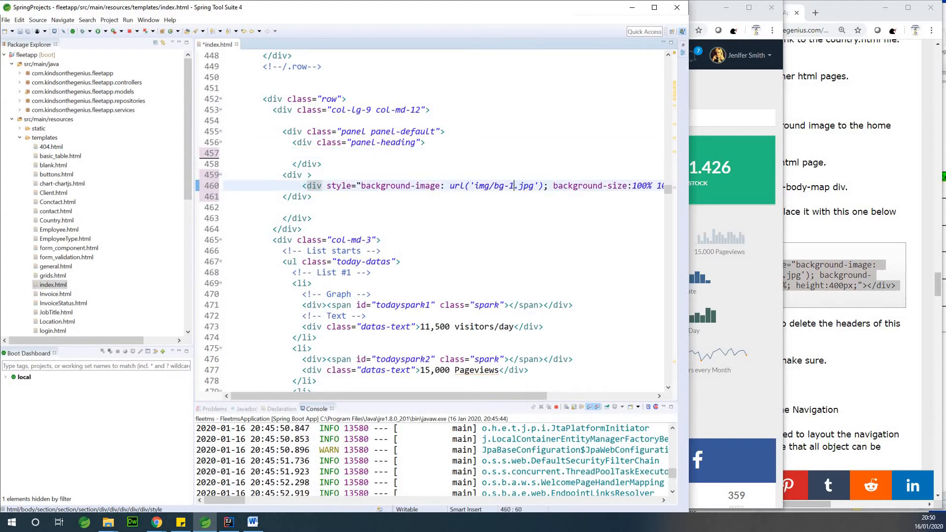
text(1)
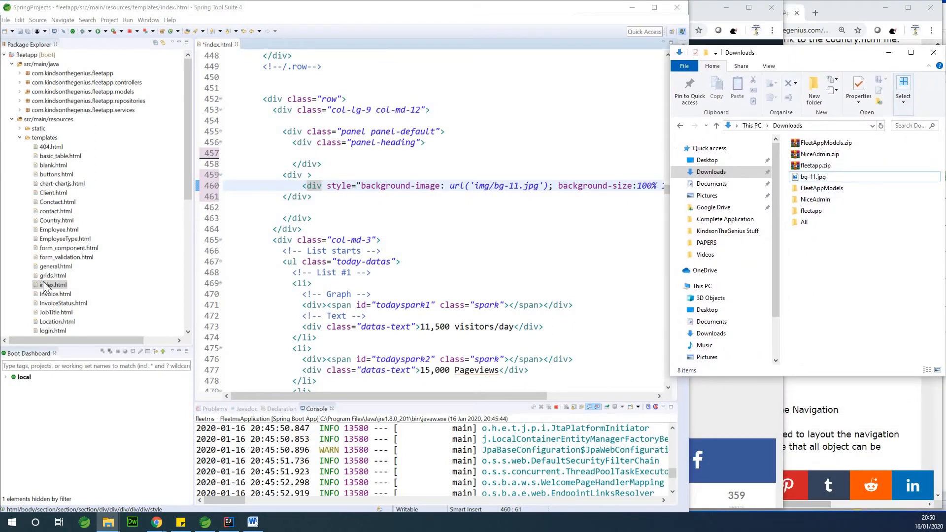
Preview bg-11.jpg from Downloads to confirm it shows the FLEETMS image, with the img folder expanded.
click(27, 128)
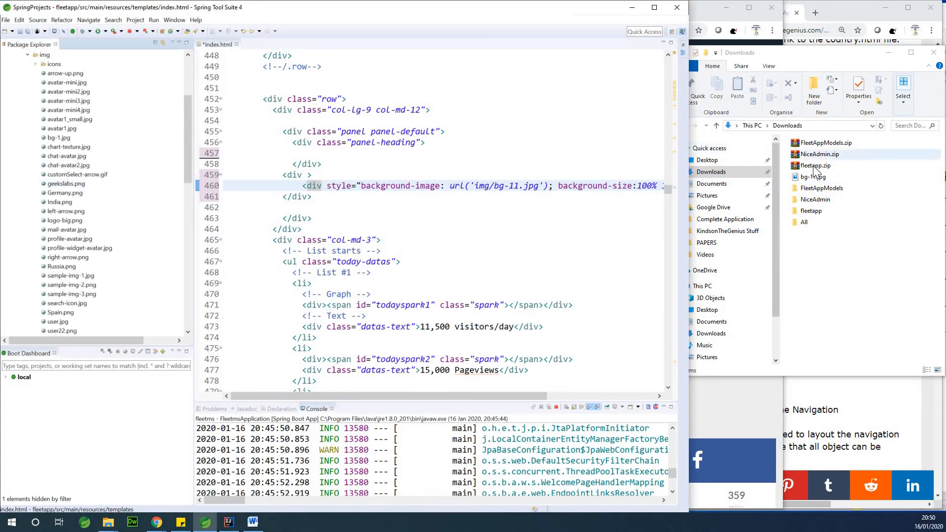
click(813, 176)
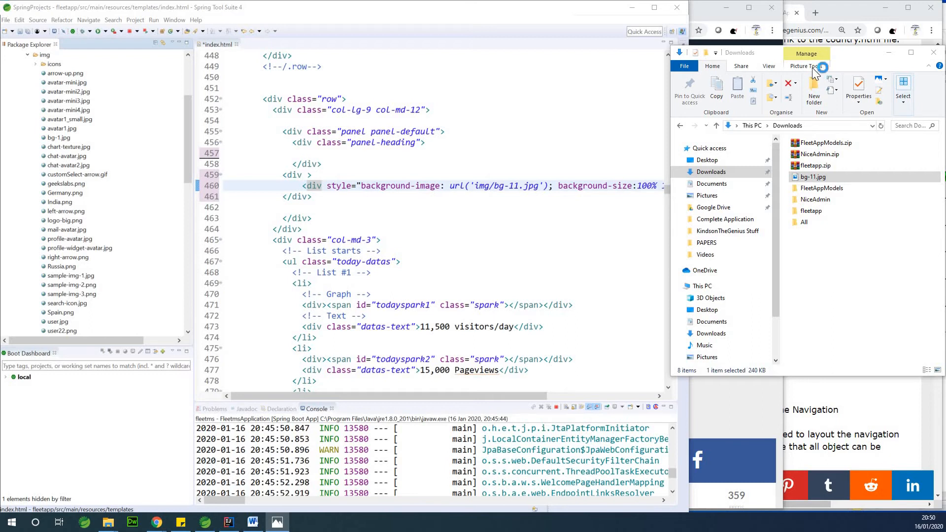
double_click(813, 176)
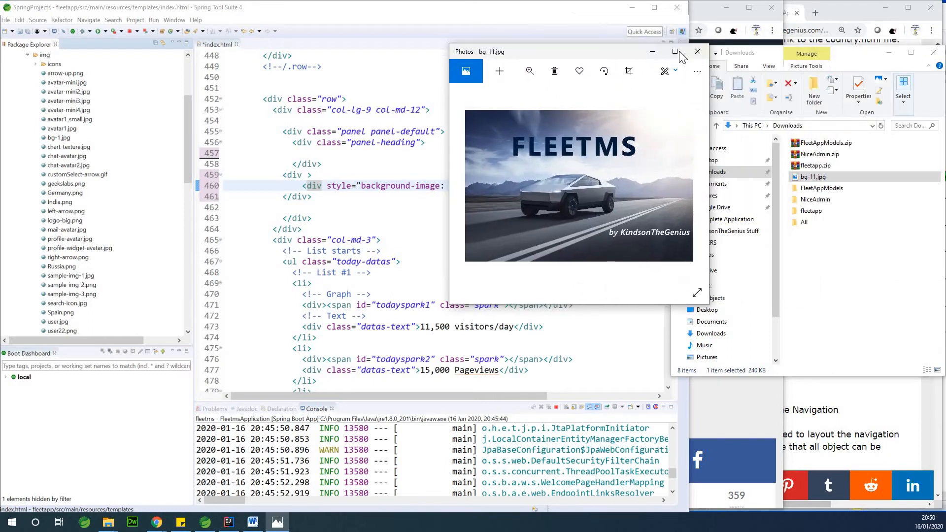
click(673, 51)
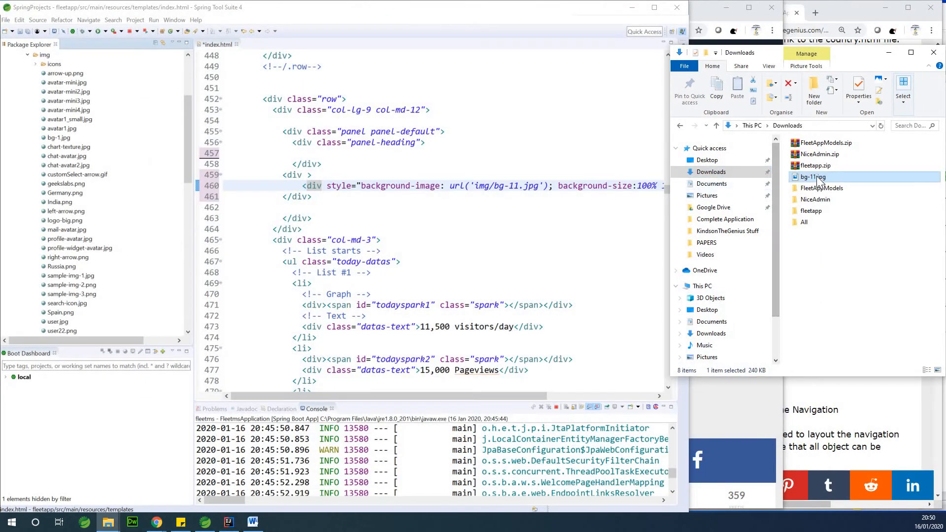
mouse_move(815, 176)
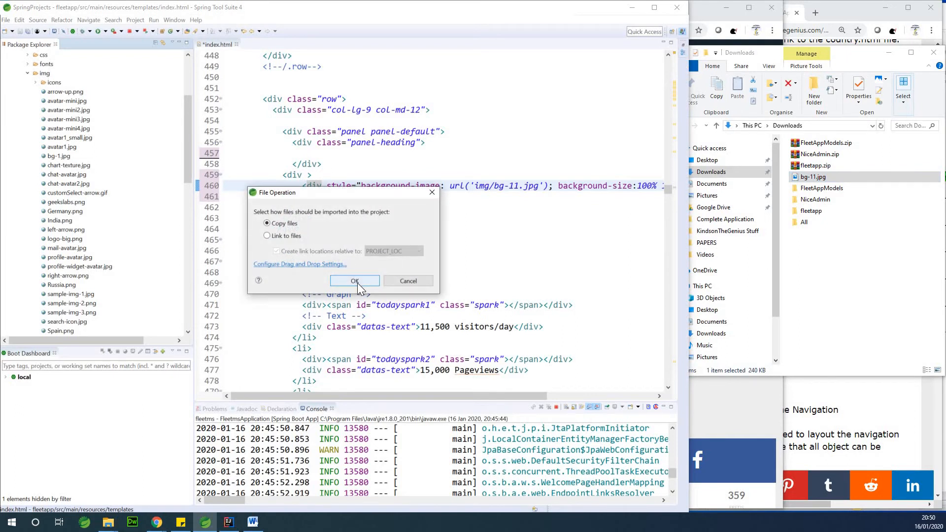
Copy bg-11.jpg from Downloads into the project's static/img folder.
click(354, 281)
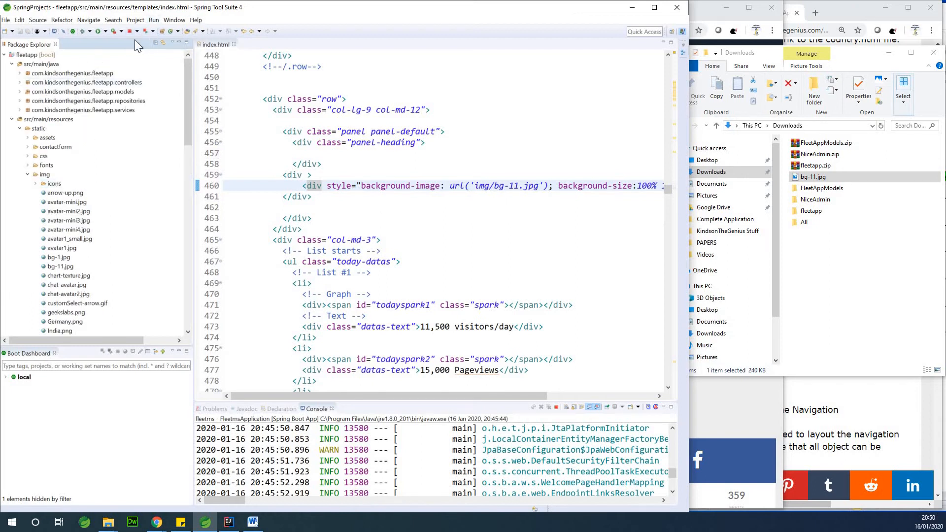
Stop fleetapp, clear the terminated console run and relaunch it as a Spring Boot App.
click(126, 30)
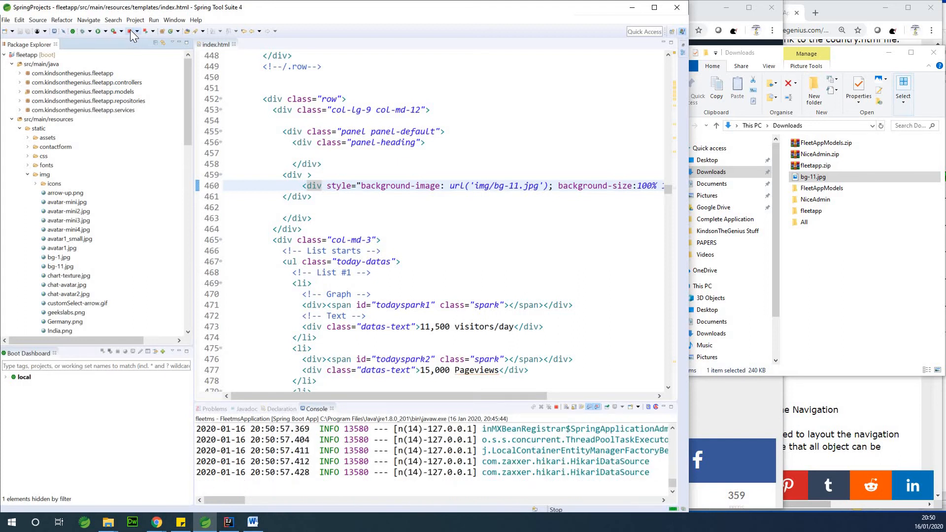
click(548, 407)
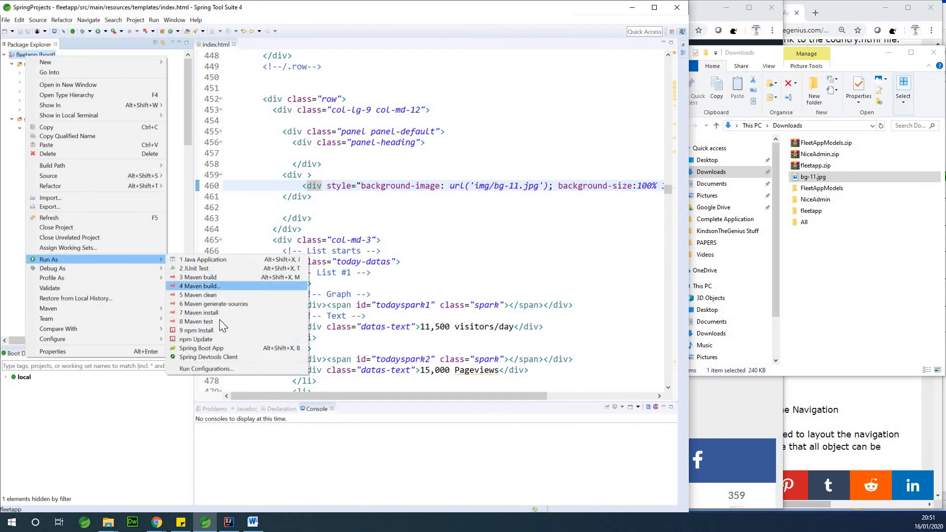
click(201, 348)
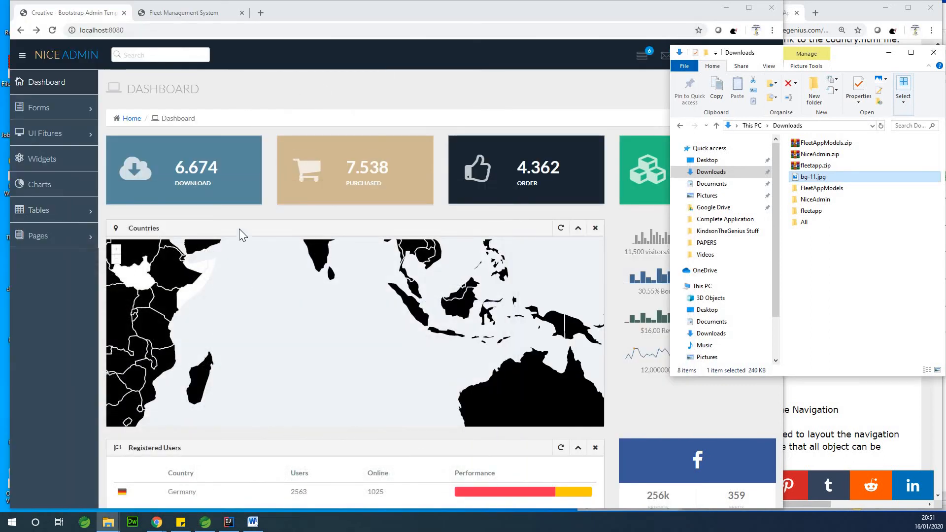
mouse_move(117, 24)
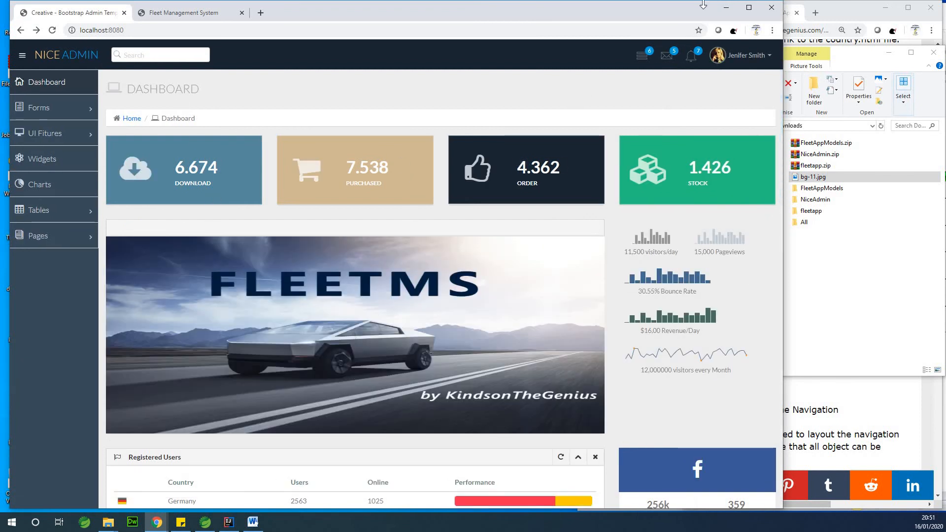
mouse_move(749, 131)
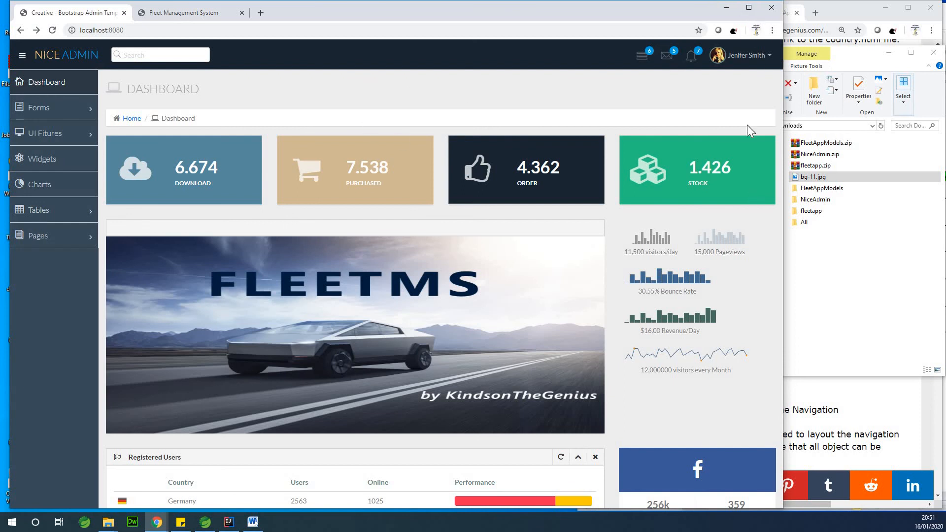
mouse_move(852, 406)
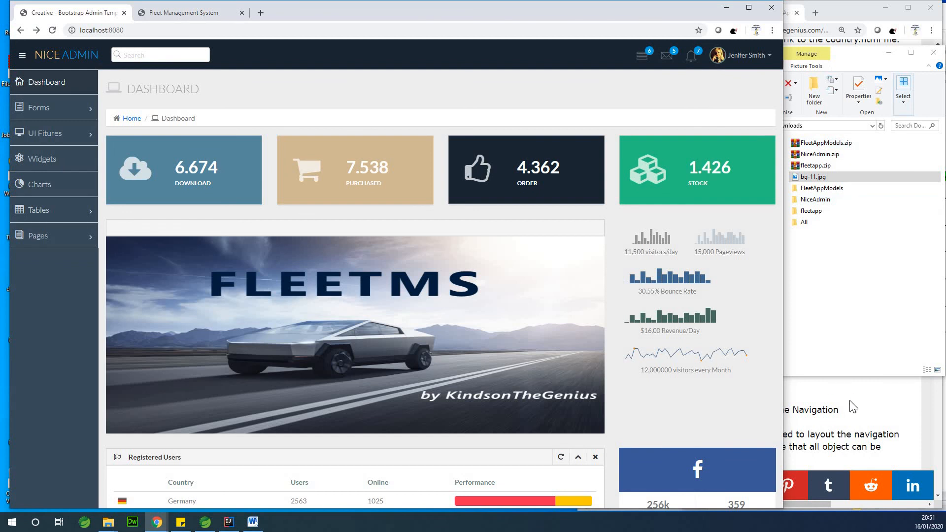